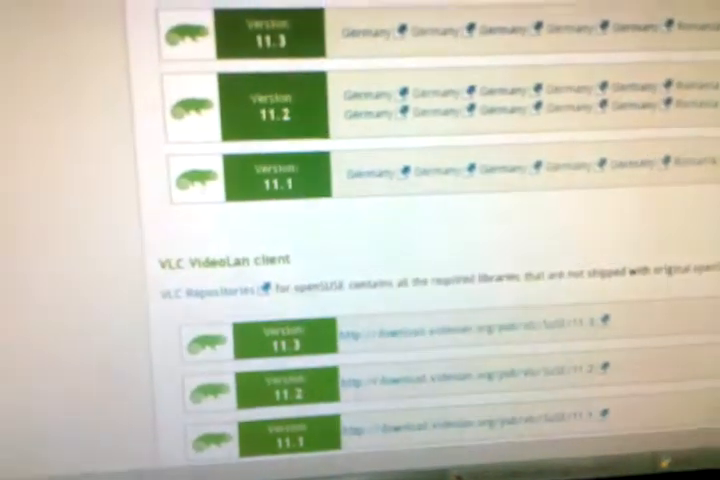
{"action": "scroll", "scroll_direction": "up", "scroll_amount": 3}
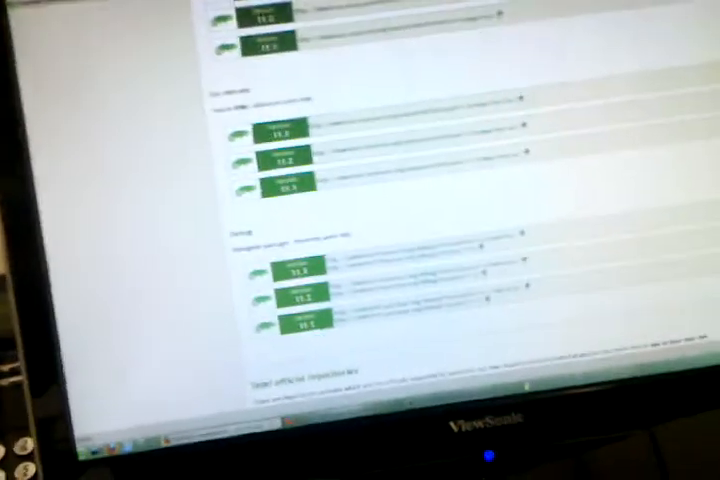
{"action": "scroll", "scroll_direction": "down", "scroll_amount": 3}
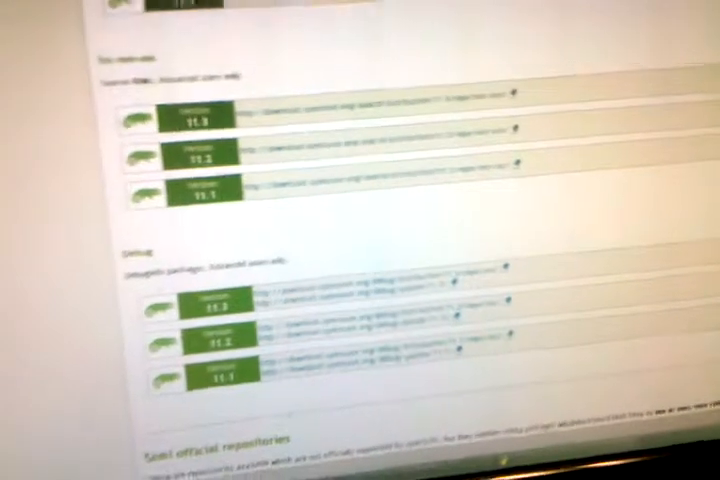
{"action": "scroll", "scroll_direction": "down", "scroll_amount": 3}
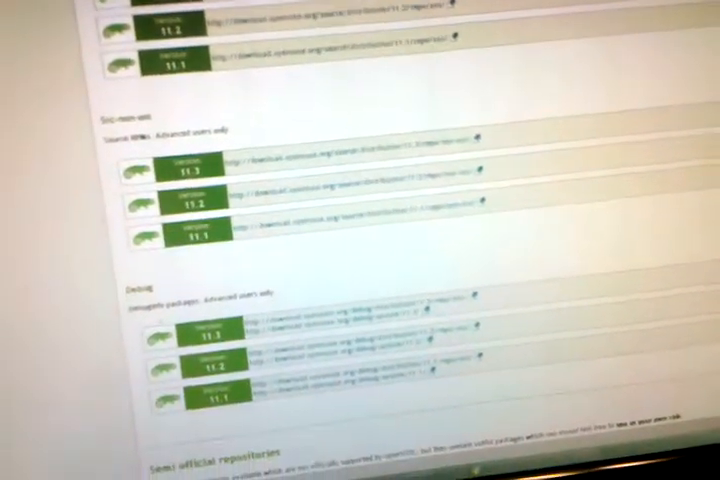